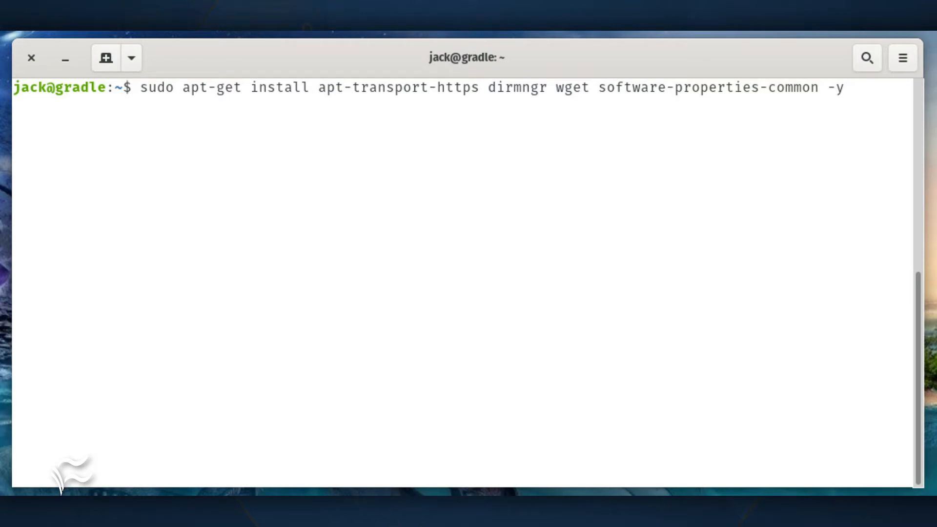
text(sudo apt-key adv --keyserver keyserver.ubuntu.com --recv-keys D7CC6F019D06AF36)
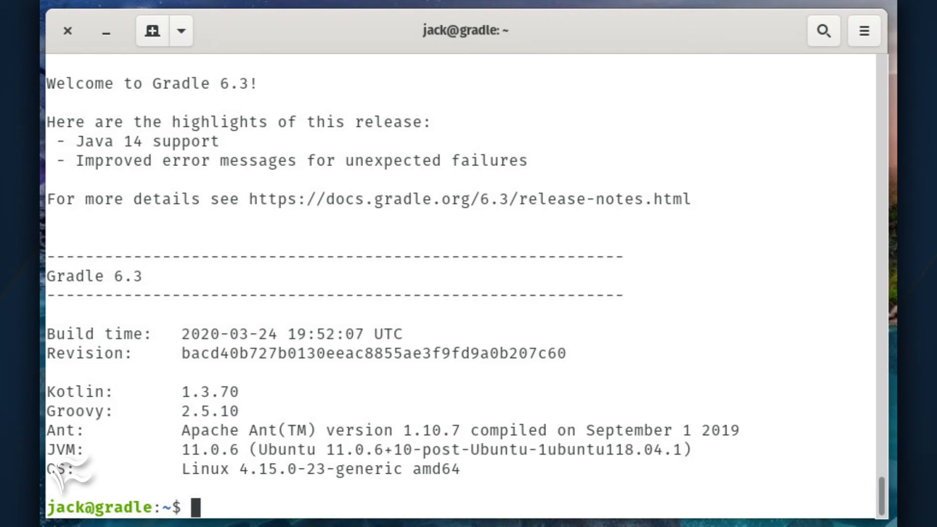
text(mkdir ~/demo)
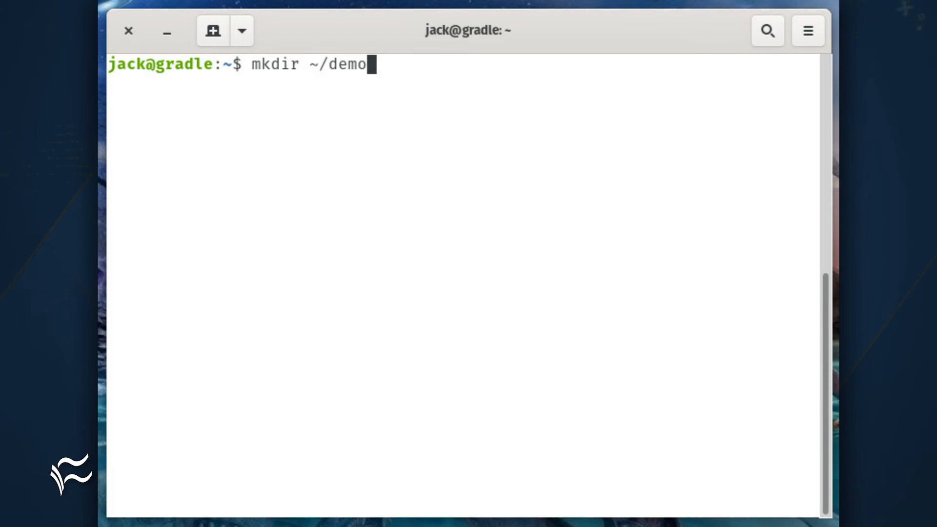
text(cd ~/demo)
text(gradle init)
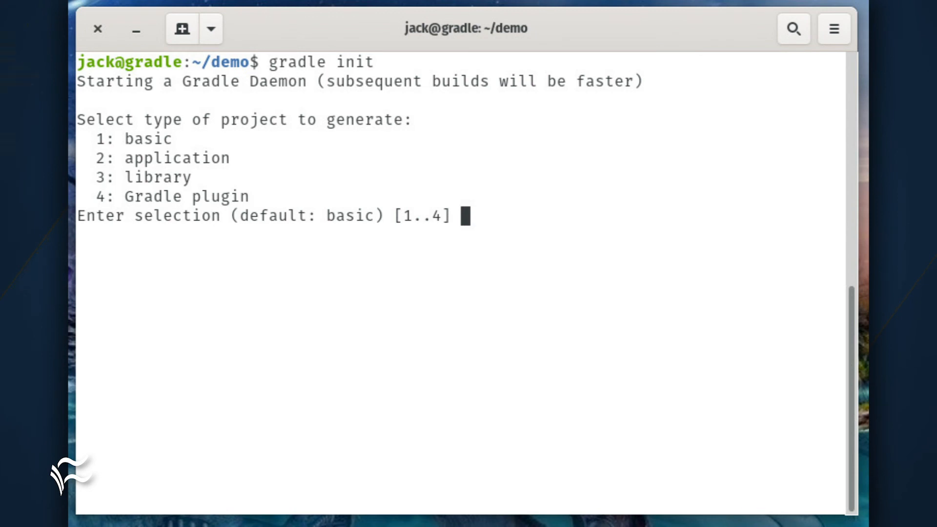
text(1)
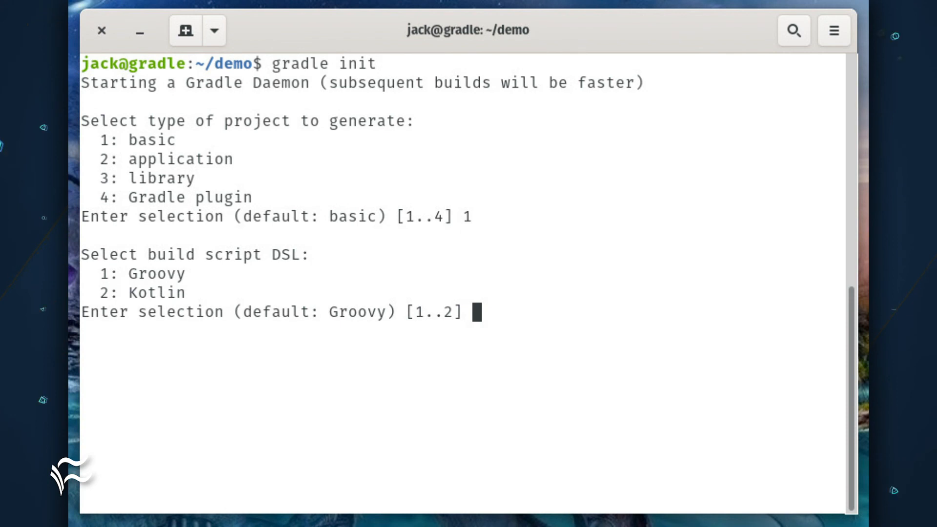